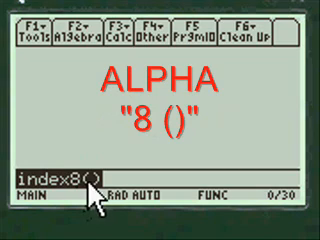
Run index8() from the home screen to show its topic menu
{"action": "key", "text": "enter"}
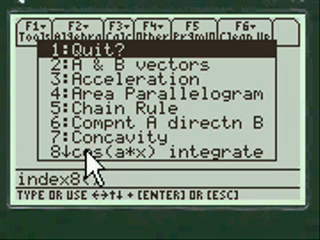
{"action": "mouse_move", "coordinate": [140, 175]}
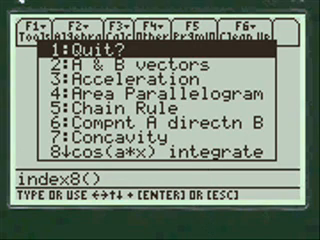
Scroll down the index8 topic list to the integral item
{"action": "key", "text": "down"}
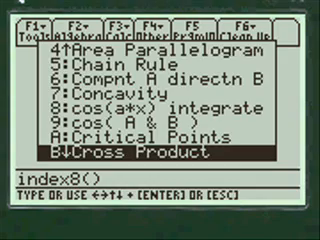
{"action": "scroll", "scroll_direction": "down", "scroll_amount": 3}
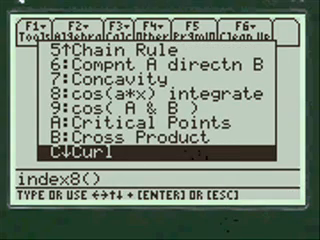
{"action": "scroll", "scroll_direction": "down", "scroll_amount": 3}
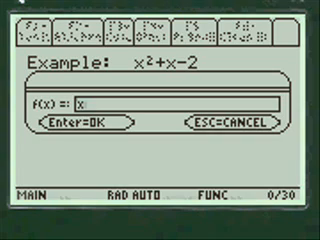
Enter the function x^2+x-2 in the f(x) field
{"action": "type", "text": "^"}
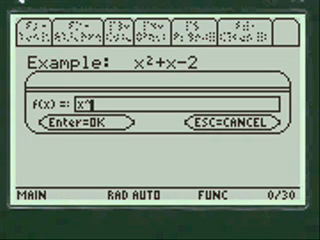
{"action": "type", "text": "2"}
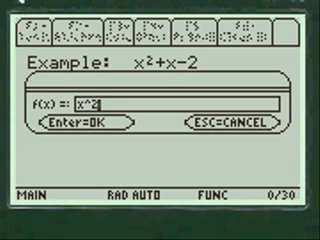
{"action": "type", "text": "+x"}
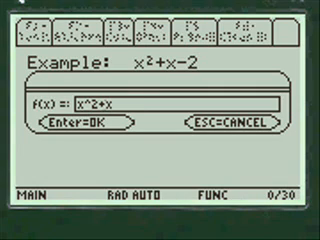
{"action": "type", "text": "-"}
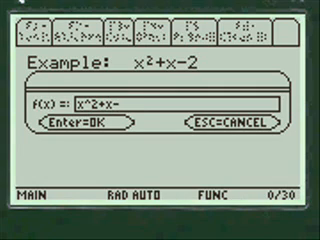
{"action": "type", "text": "2"}
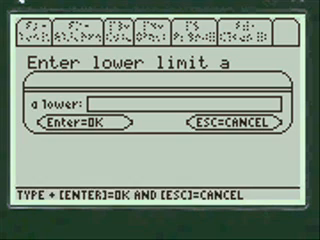
Accept lower limit 2 and enter upper limit 7 to show the integral
{"action": "key", "text": "Enter"}
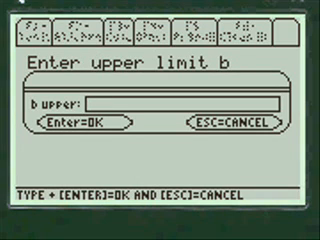
{"action": "type", "text": "7"}
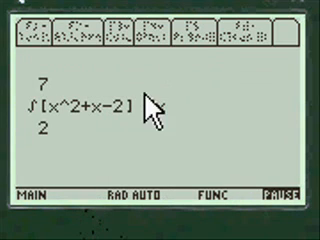
{"action": "type", "text": "dx"}
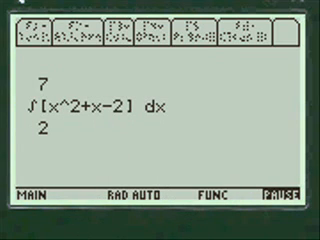